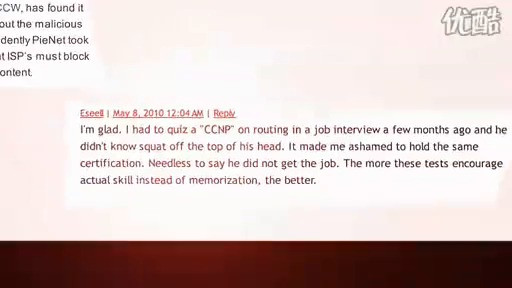
- Scroll and page through R3's running configuration with Space
scroll(down, 3)
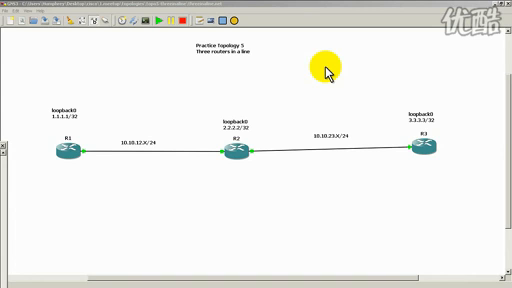
mouse_move(440, 170)
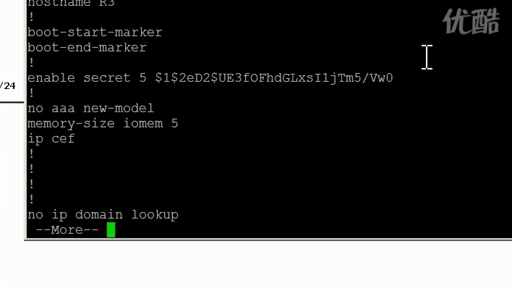
key(space)
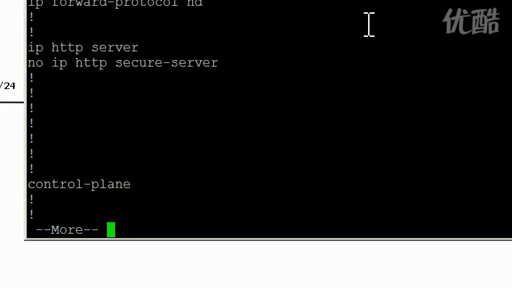
key(space)
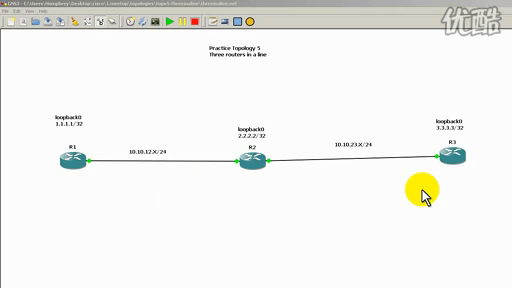
mouse_move(95, 148)
text(access-list 1 permit 1.1.1.1)
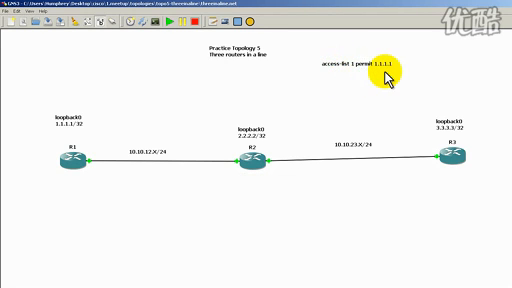
mouse_move(383, 78)
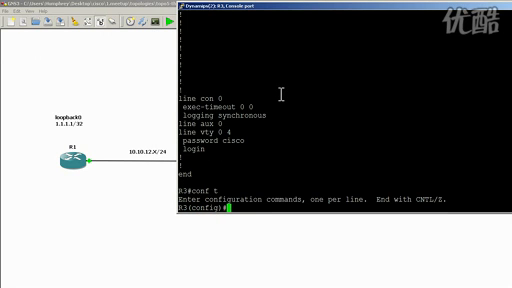
- Enter 'access-list 1 permit 1.1.1.1' on R3, exit, and run show access-list
text(access-list 1)
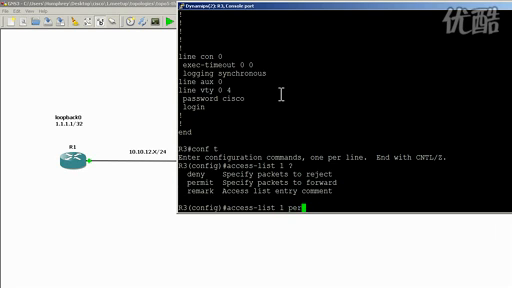
text(permit 1.1.1.1)
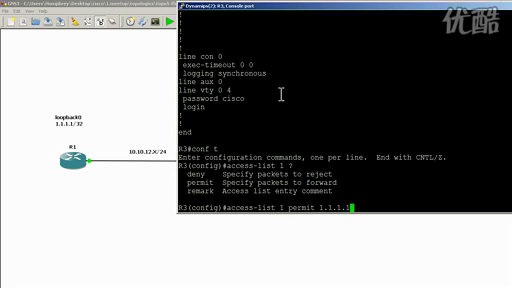
key(Return)
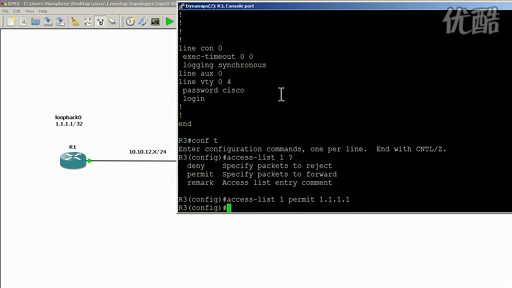
text(exit)
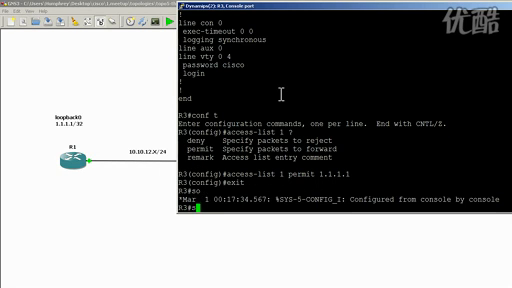
text(show access-list)
text(conf t)
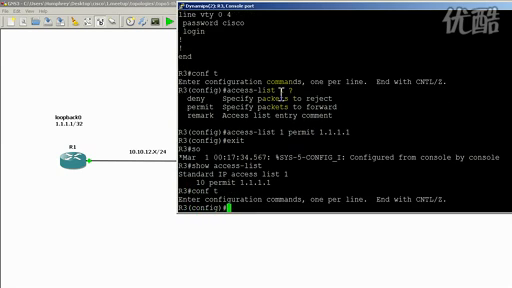
- Under line vty 0 4 on R3, enter 'access-class 1 in'
text(line vty 0 4)
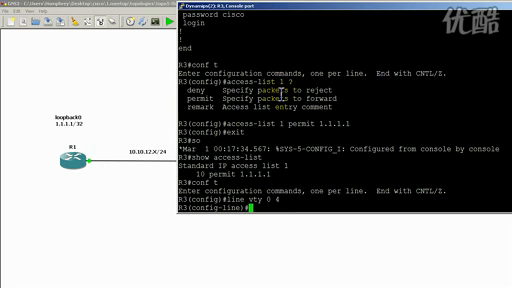
text(access-class 1 in)
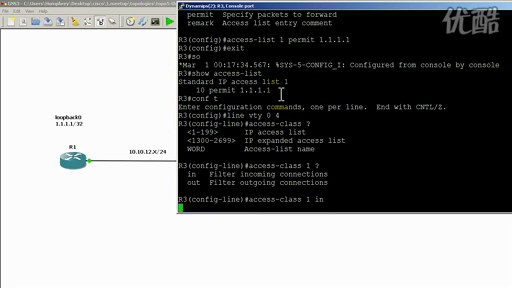
key(enter)
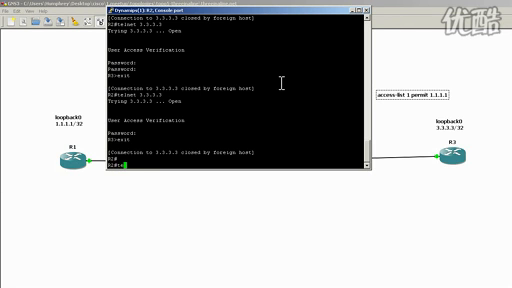
- Type telnet 3.3.3.3 in R2's console
text(telnet 3.3.3.3 /source-interface loopback 0)
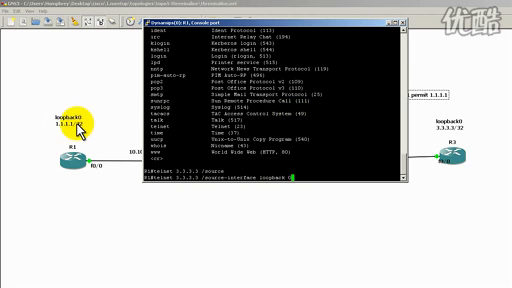
mouse_move(284, 132)
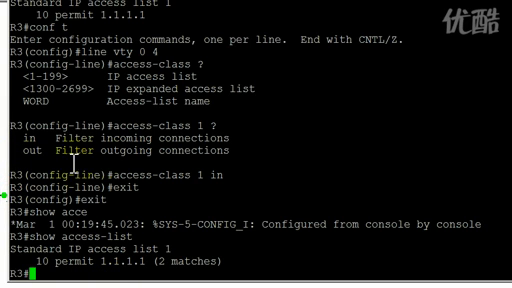
- Run show running-config on R3 and page to the vty section showing access-class 1 in
text(show)
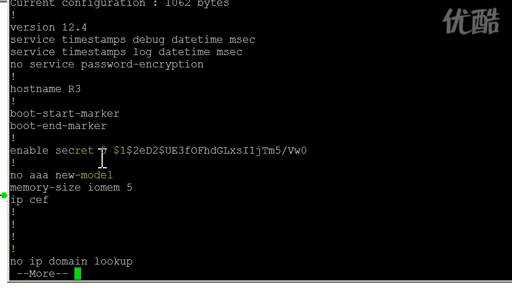
key(space)
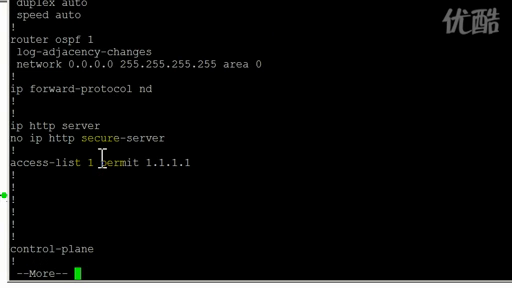
key(space)
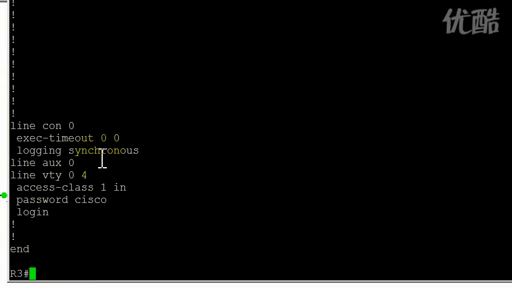
mouse_move(125, 192)
text(show access-)
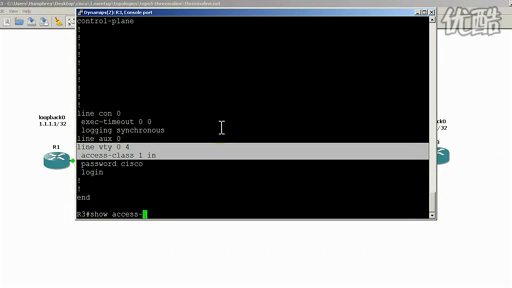
- Run show access-list on R3 again, confirming 2 matches on permit 1.1.1.1
key(Return)
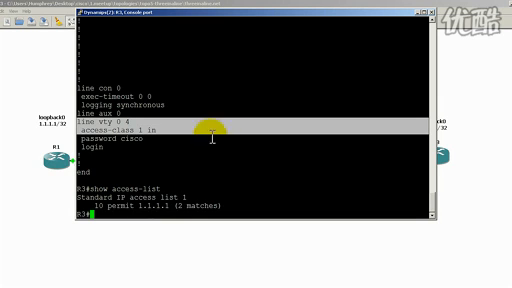